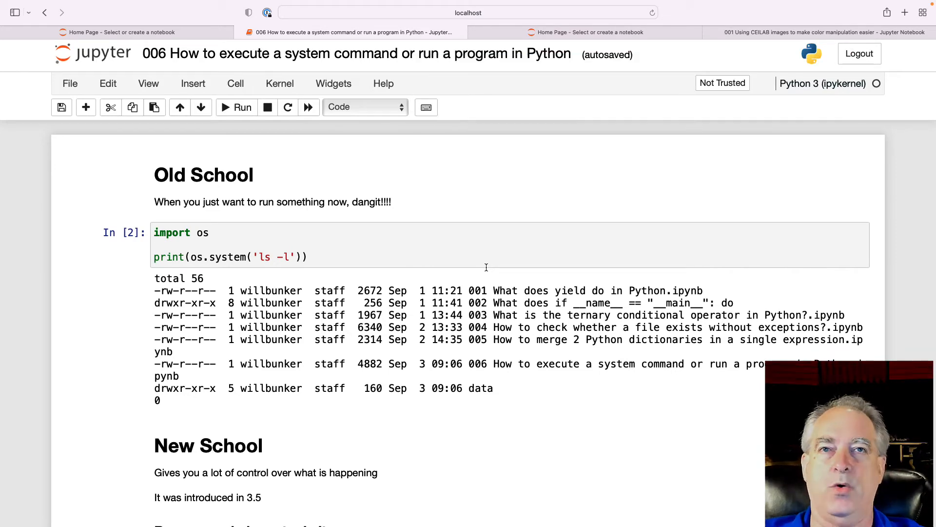
mouse_move(354, 240)
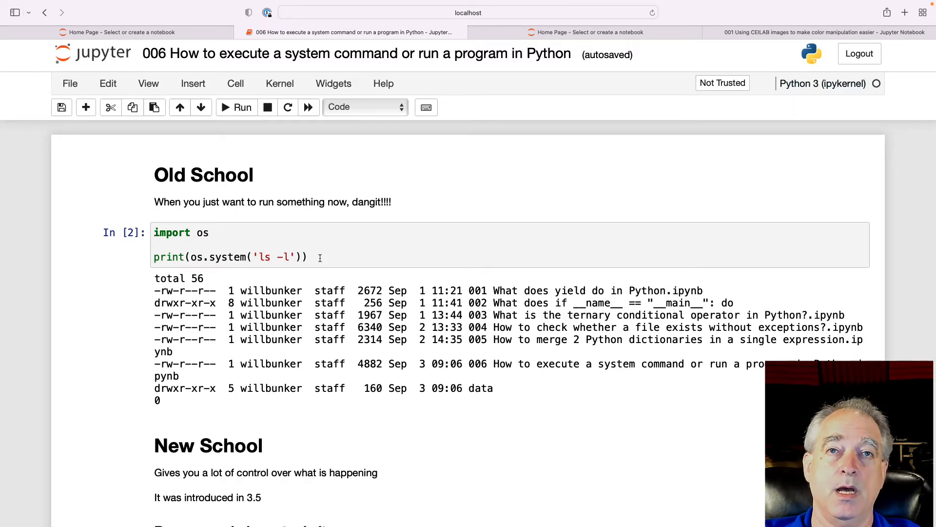
mouse_move(351, 193)
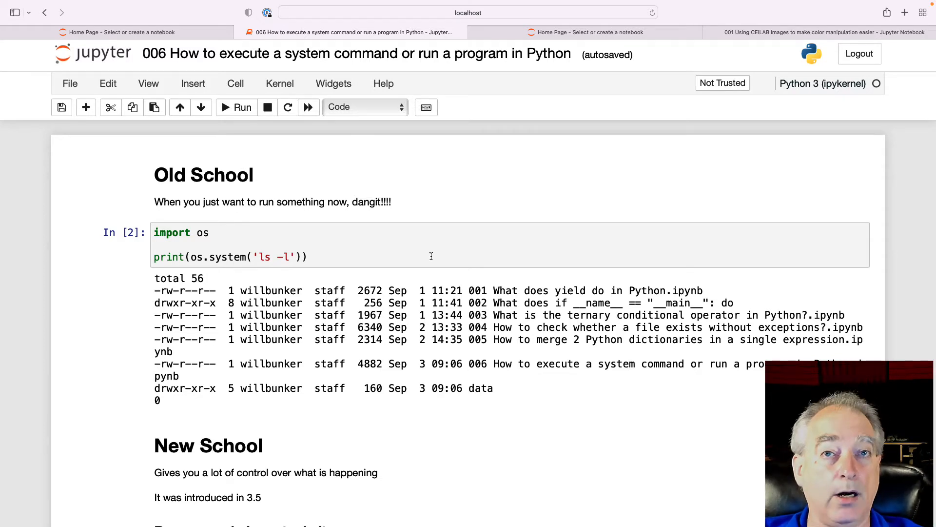
Scroll down to the subprocess.run cell printing the same directory listing
scroll(down, 3)
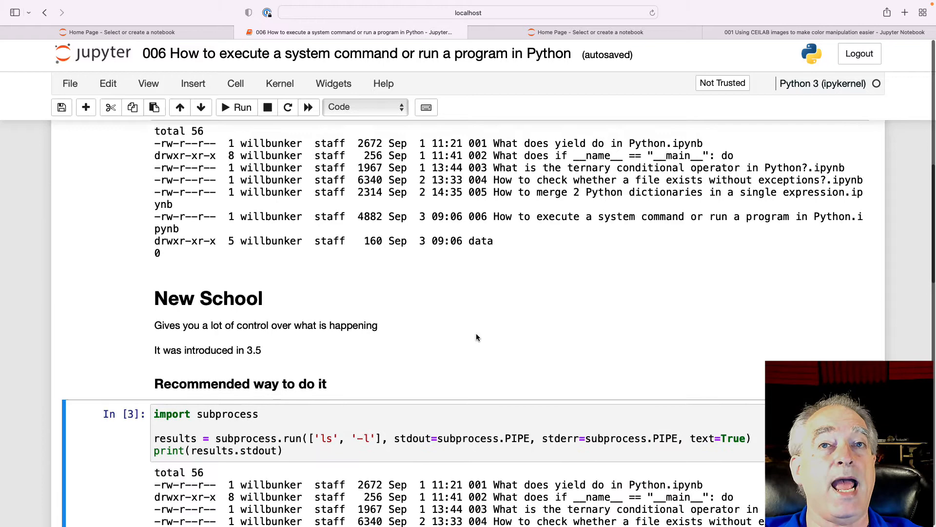
scroll(down, 3)
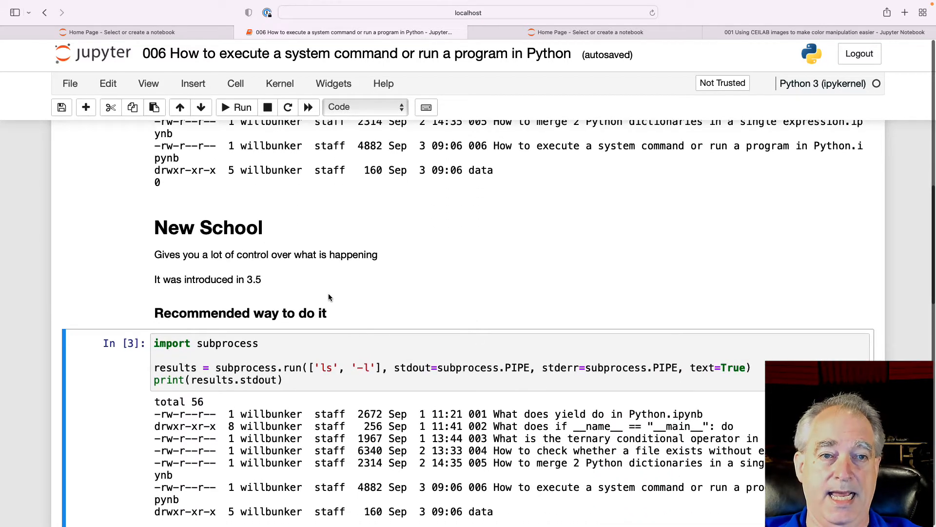
mouse_move(294, 267)
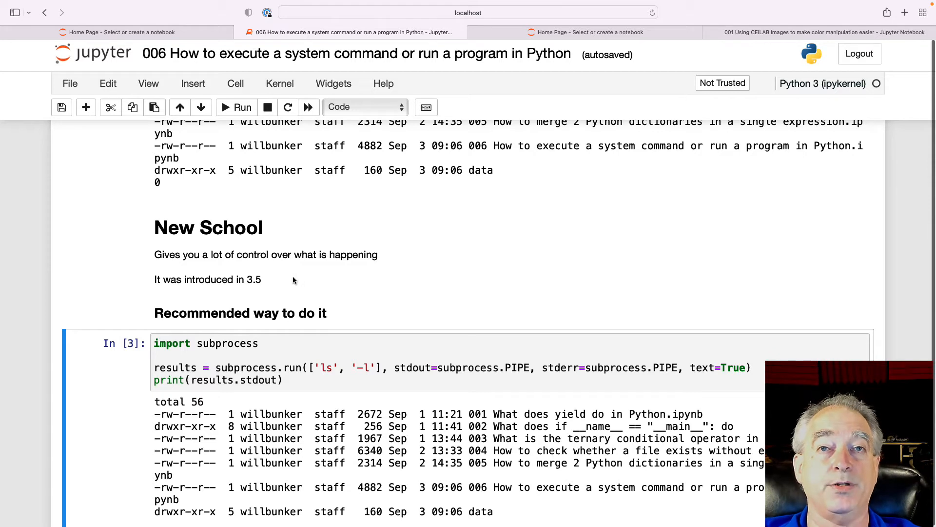
scroll(down, 3)
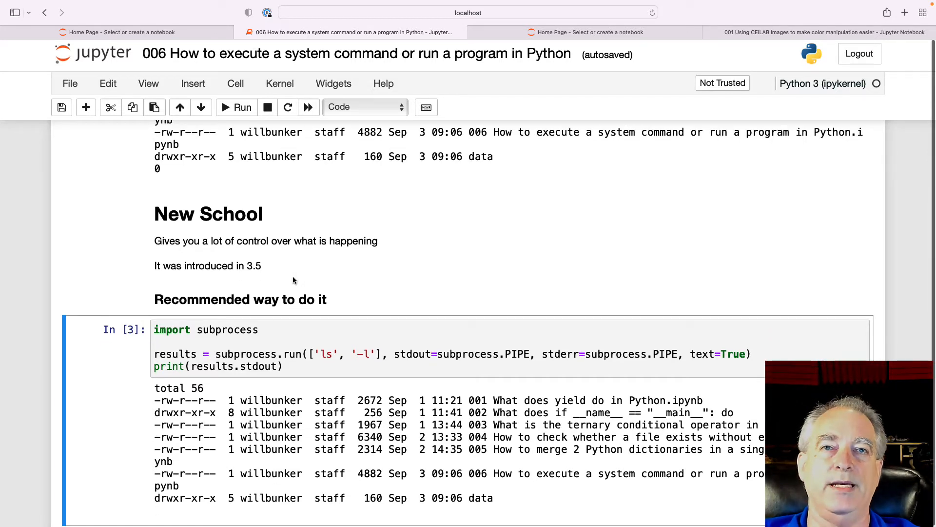
scroll(down, 3)
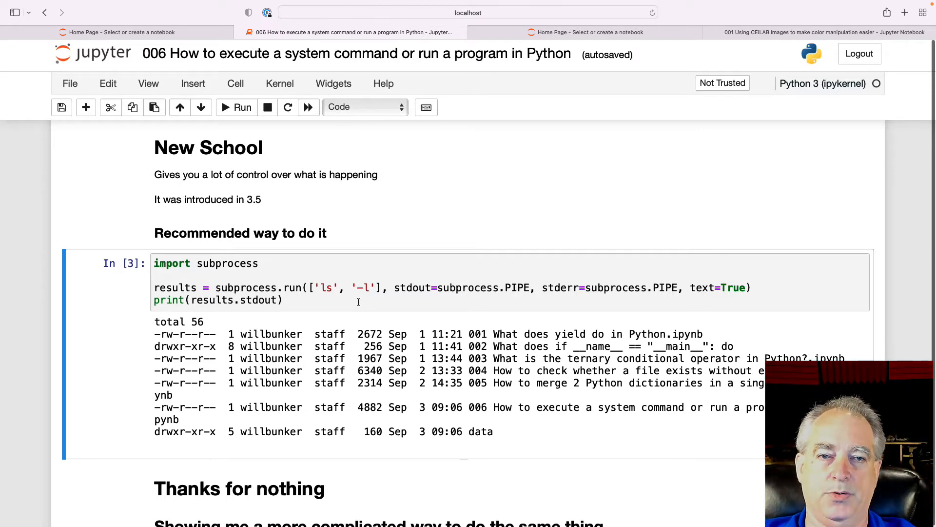
click(308, 287)
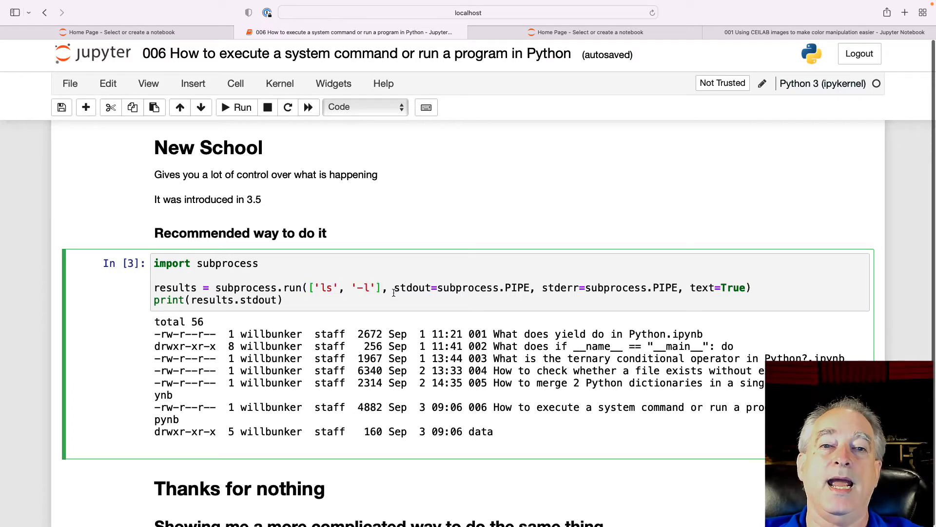
double_click(412, 288)
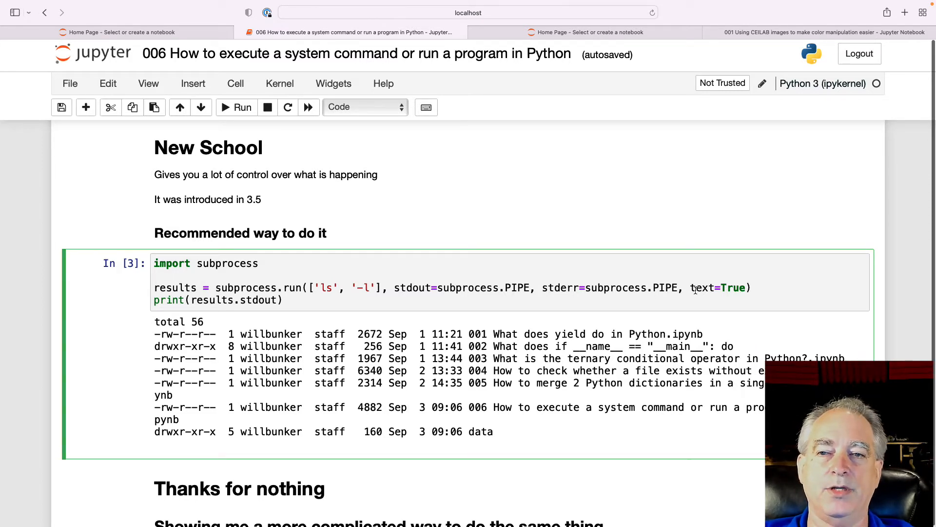
mouse_move(651, 305)
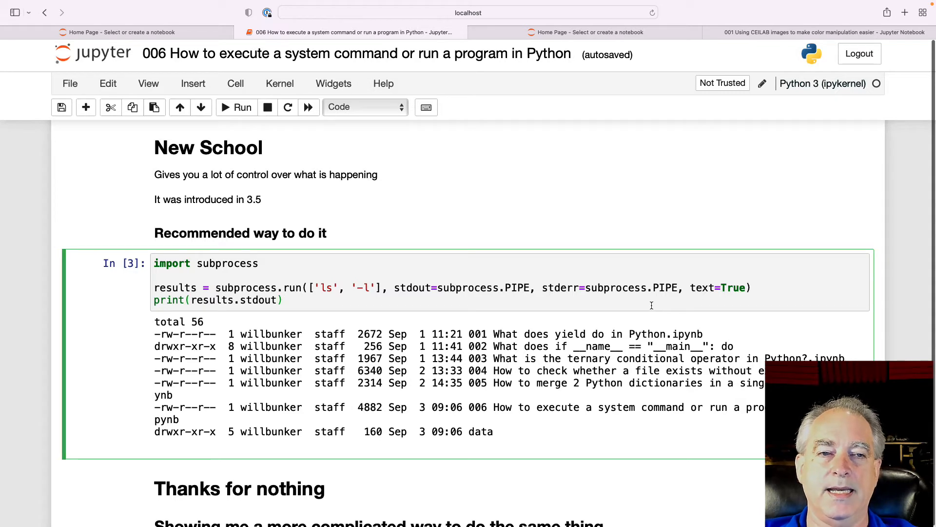
scroll(down, 3)
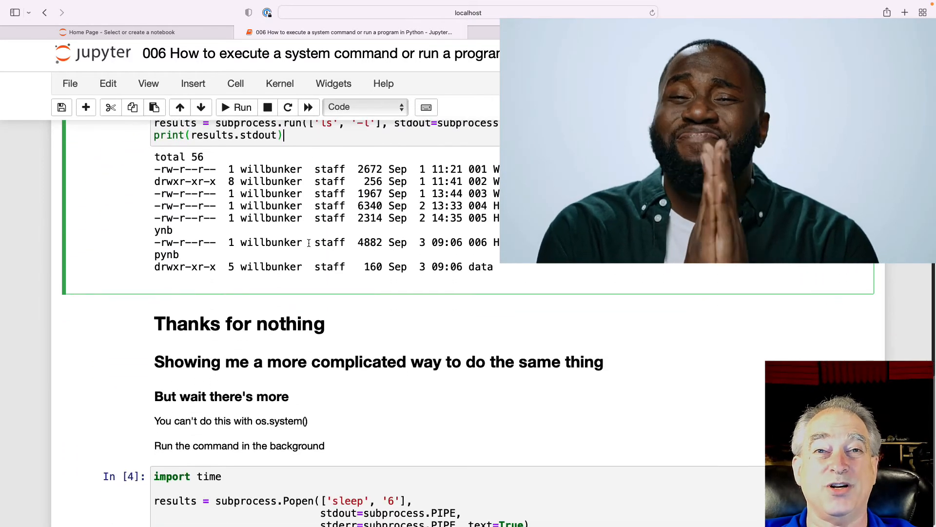
Scroll down to the background Popen polling cell and its six work lines output
scroll(down, 3)
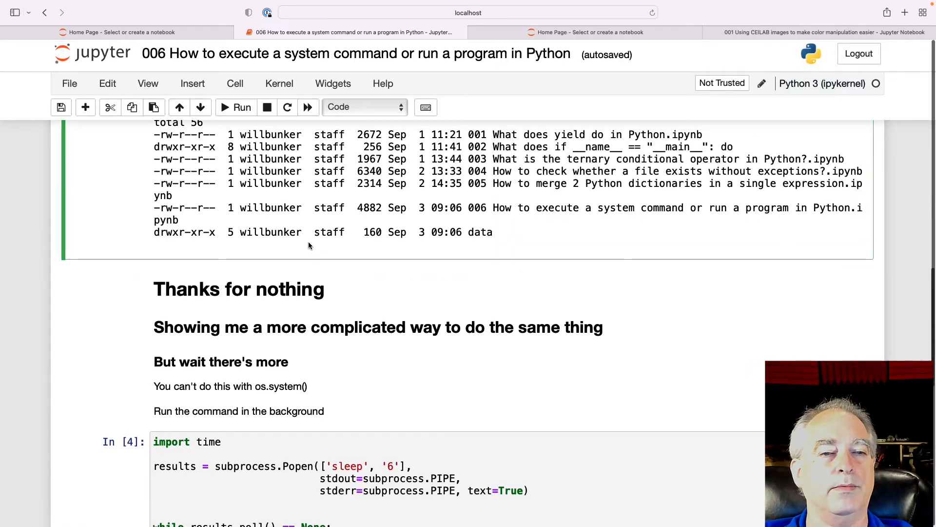
scroll(down, 3)
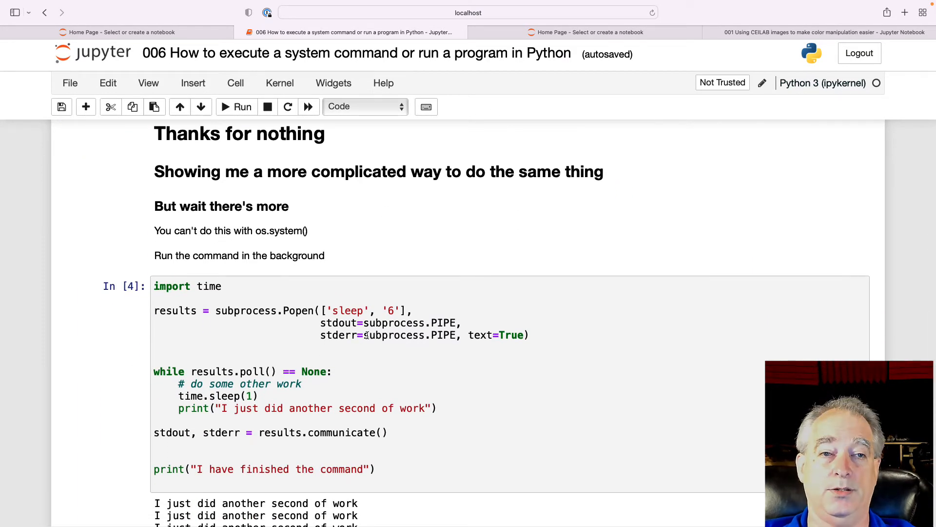
scroll(down, 3)
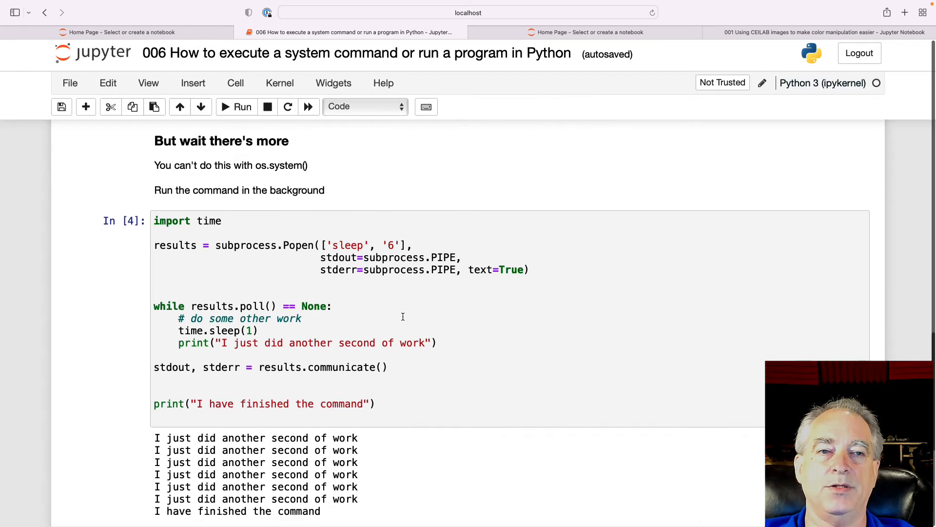
scroll(down, 3)
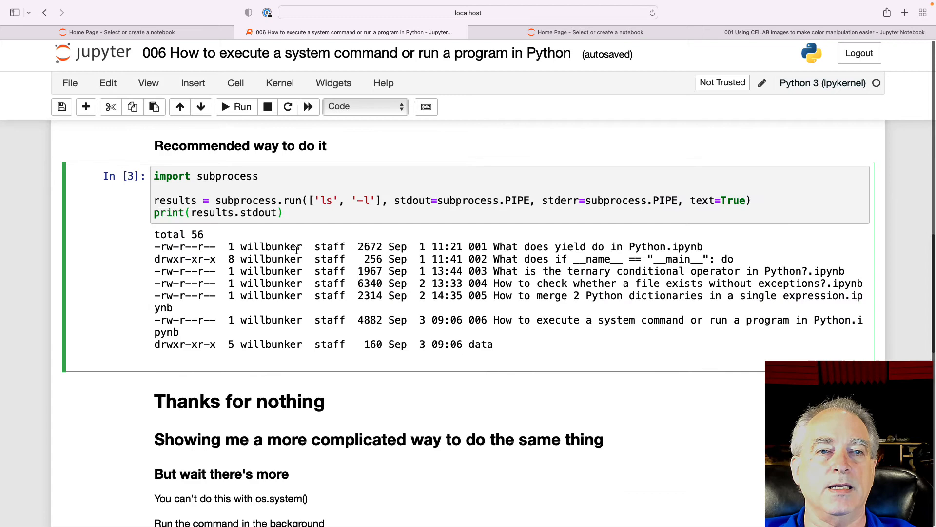
scroll(down, 3)
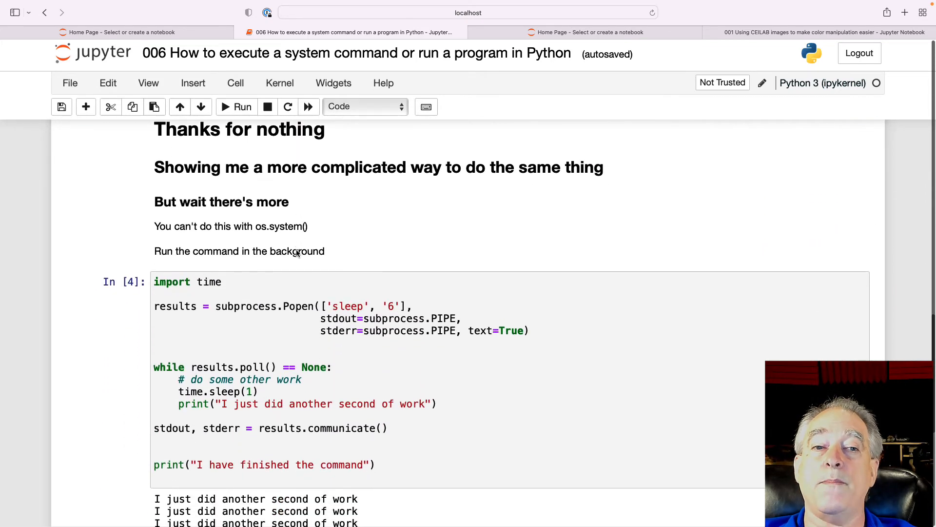
scroll(down, 3)
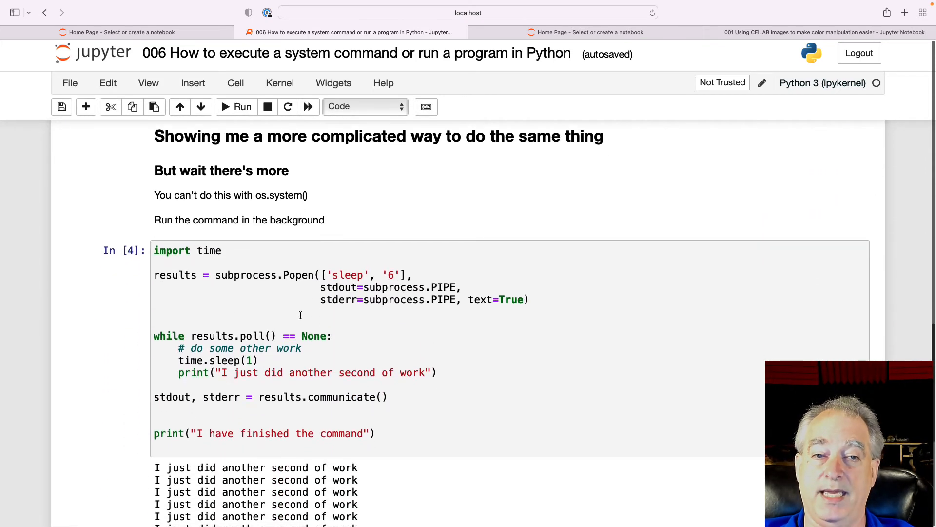
scroll(down, 3)
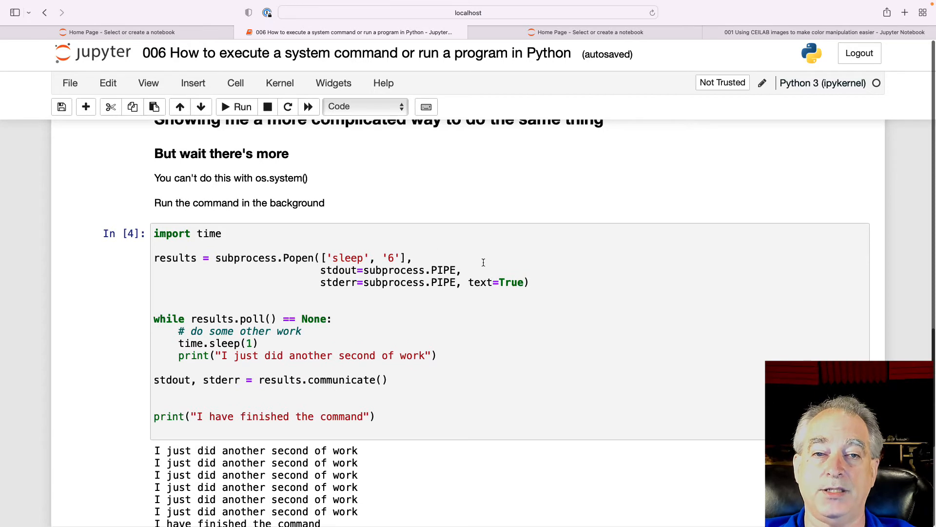
scroll(down, 3)
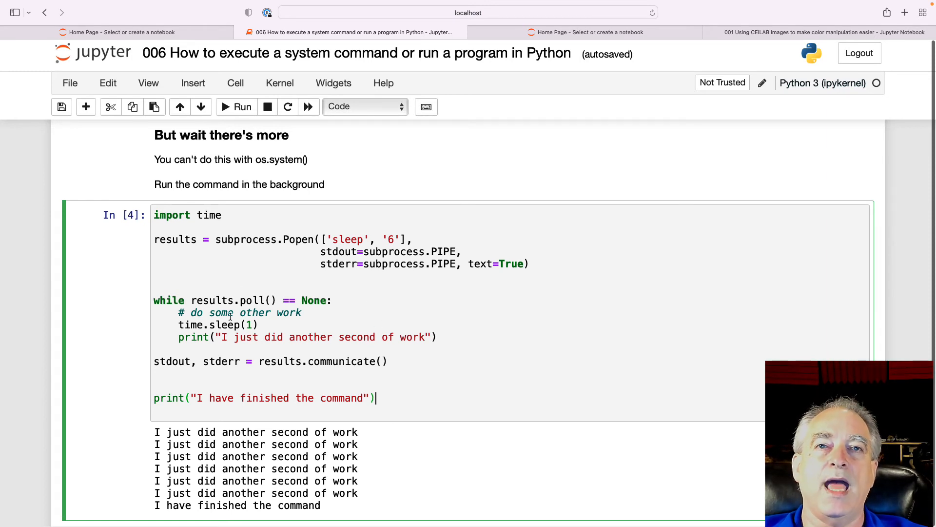
mouse_move(454, 305)
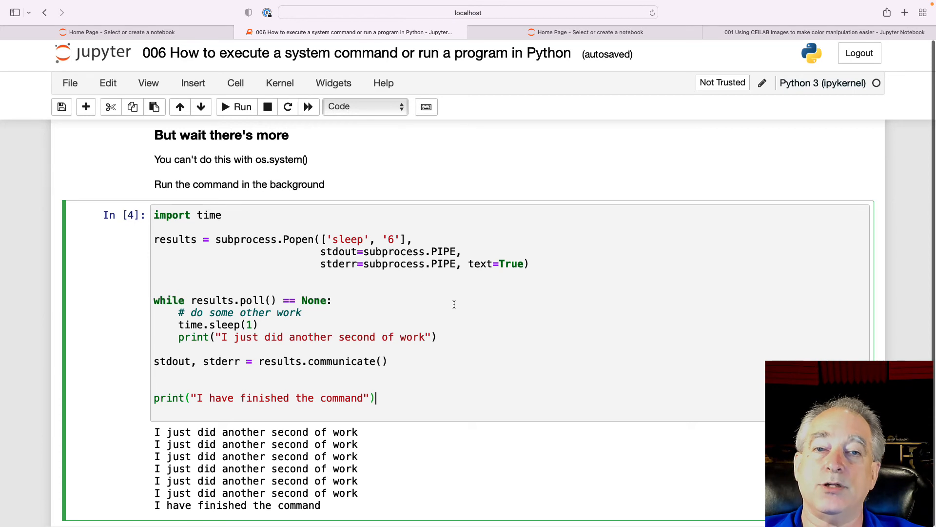
mouse_move(402, 379)
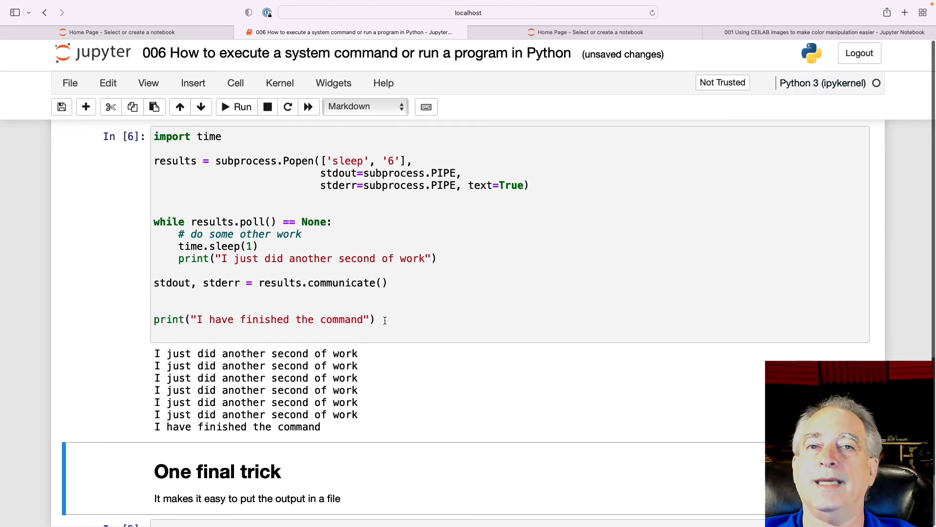
Edit the 'One final trick' cell writing ls -l output to data/out.txt
scroll(down, 3)
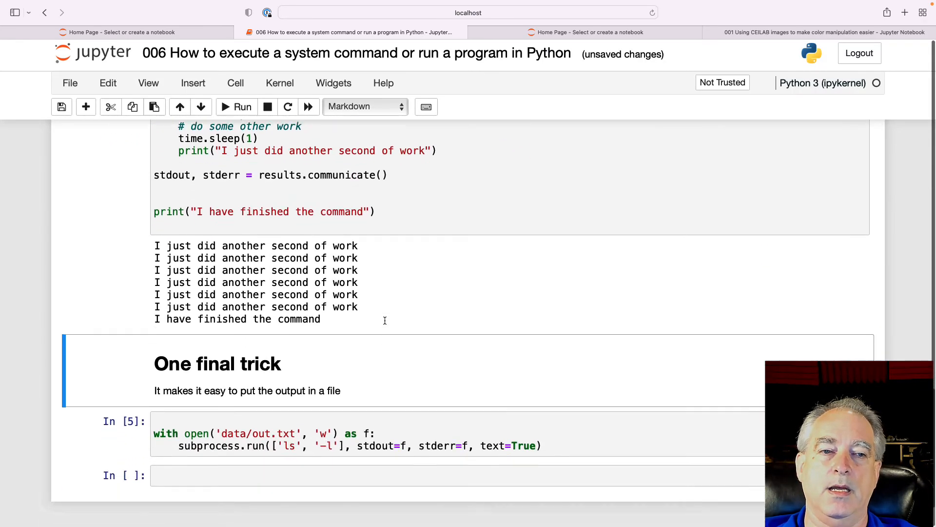
scroll(down, 3)
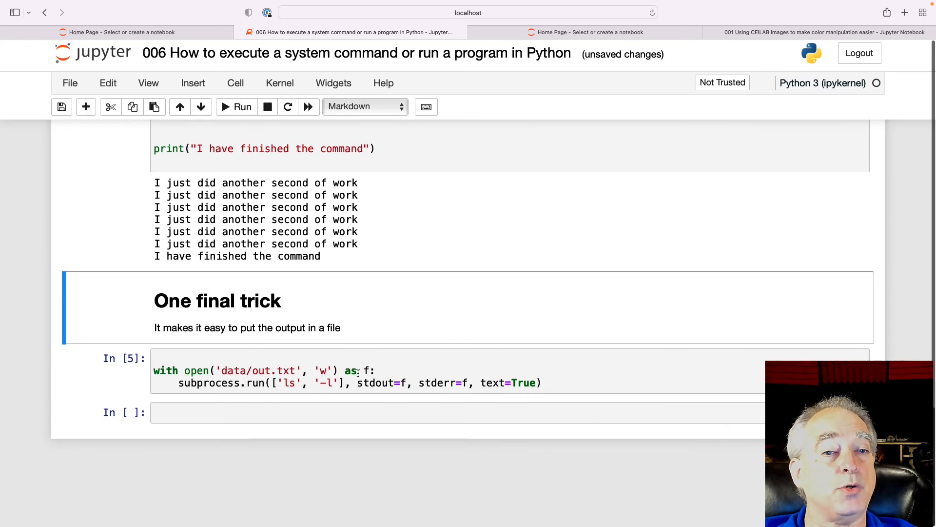
click(303, 359)
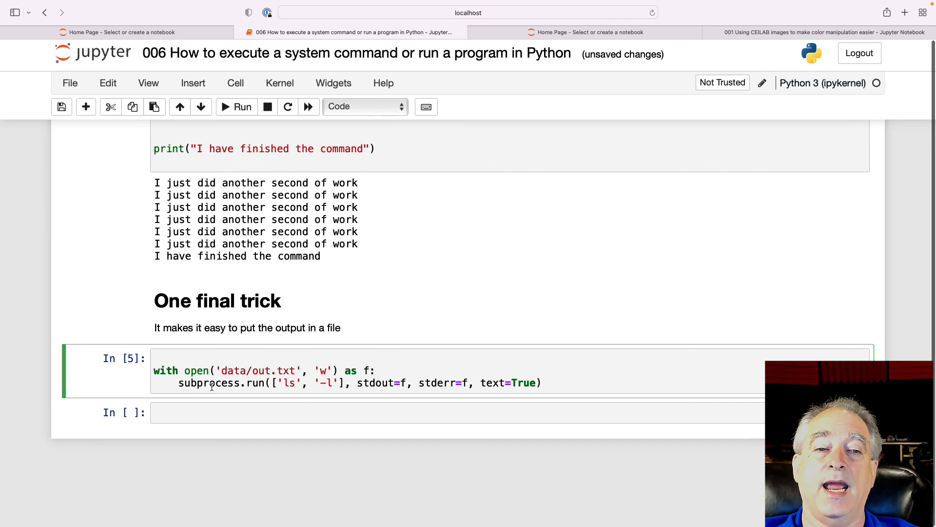
mouse_move(398, 386)
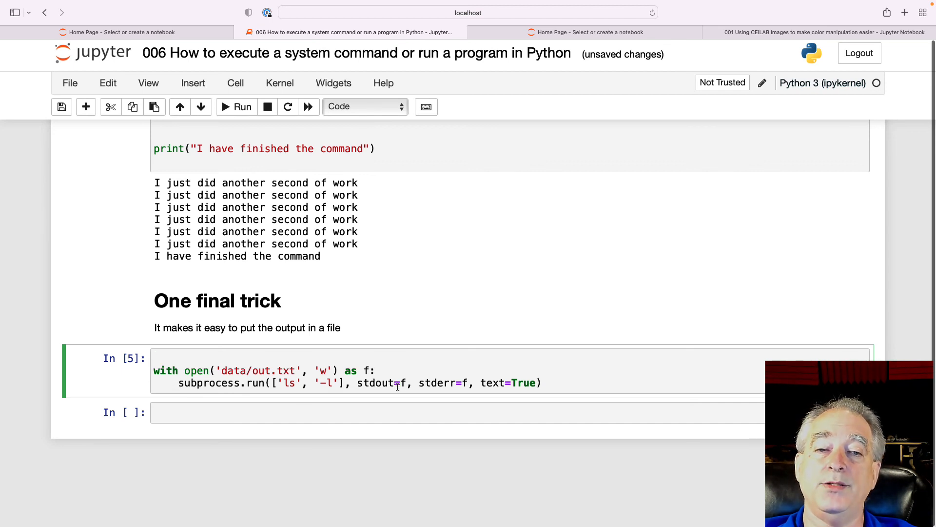